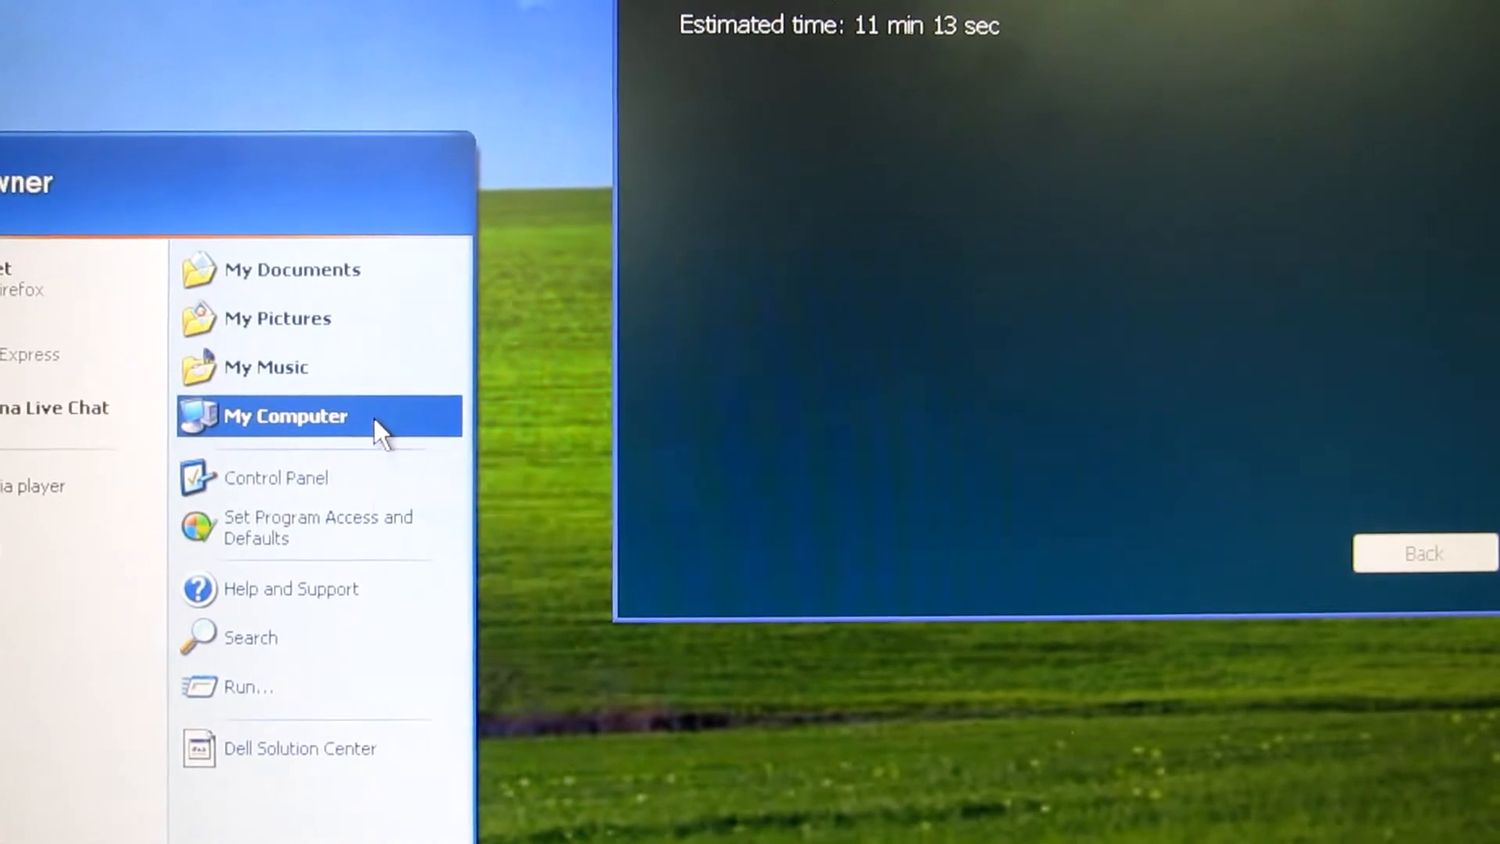
# Step: Pick 'Install now' on the Install Windows 8 screen to proceed to the license terms
pyautogui.rightClick(283, 415)
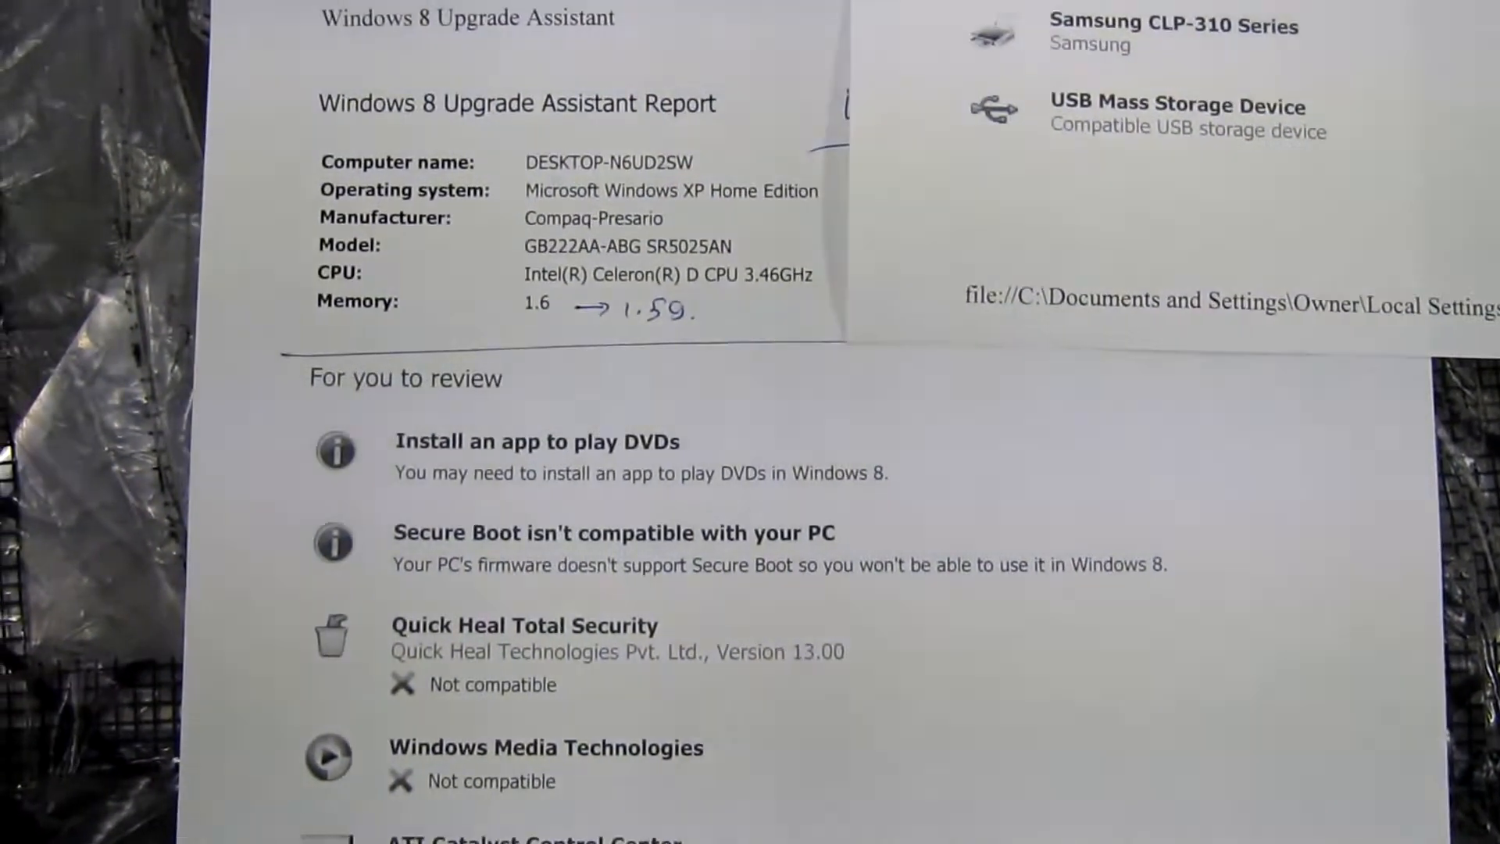
pyautogui.scroll(-3)
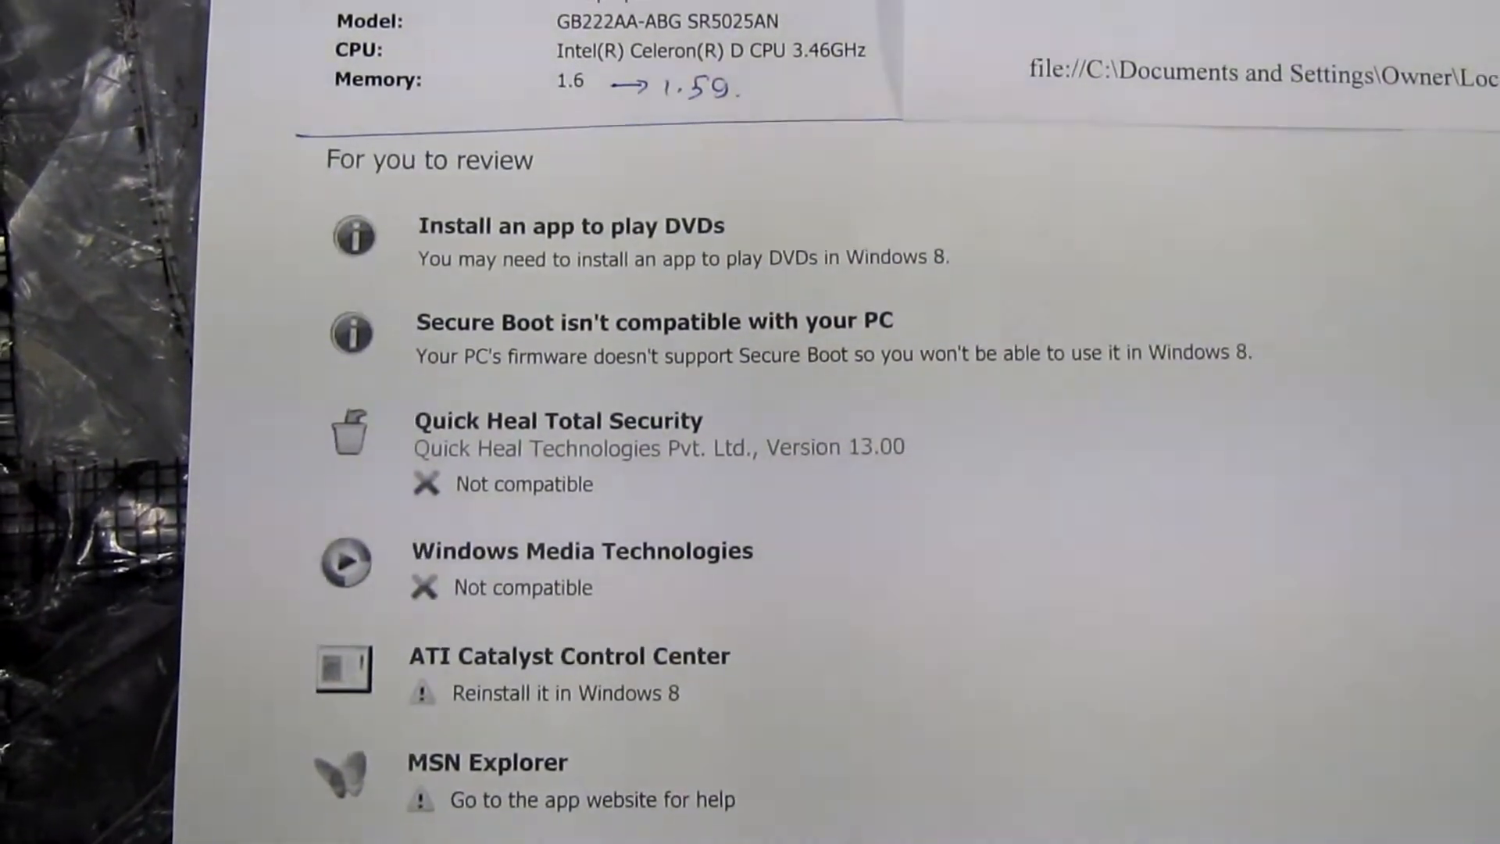
pyautogui.scroll(-3)
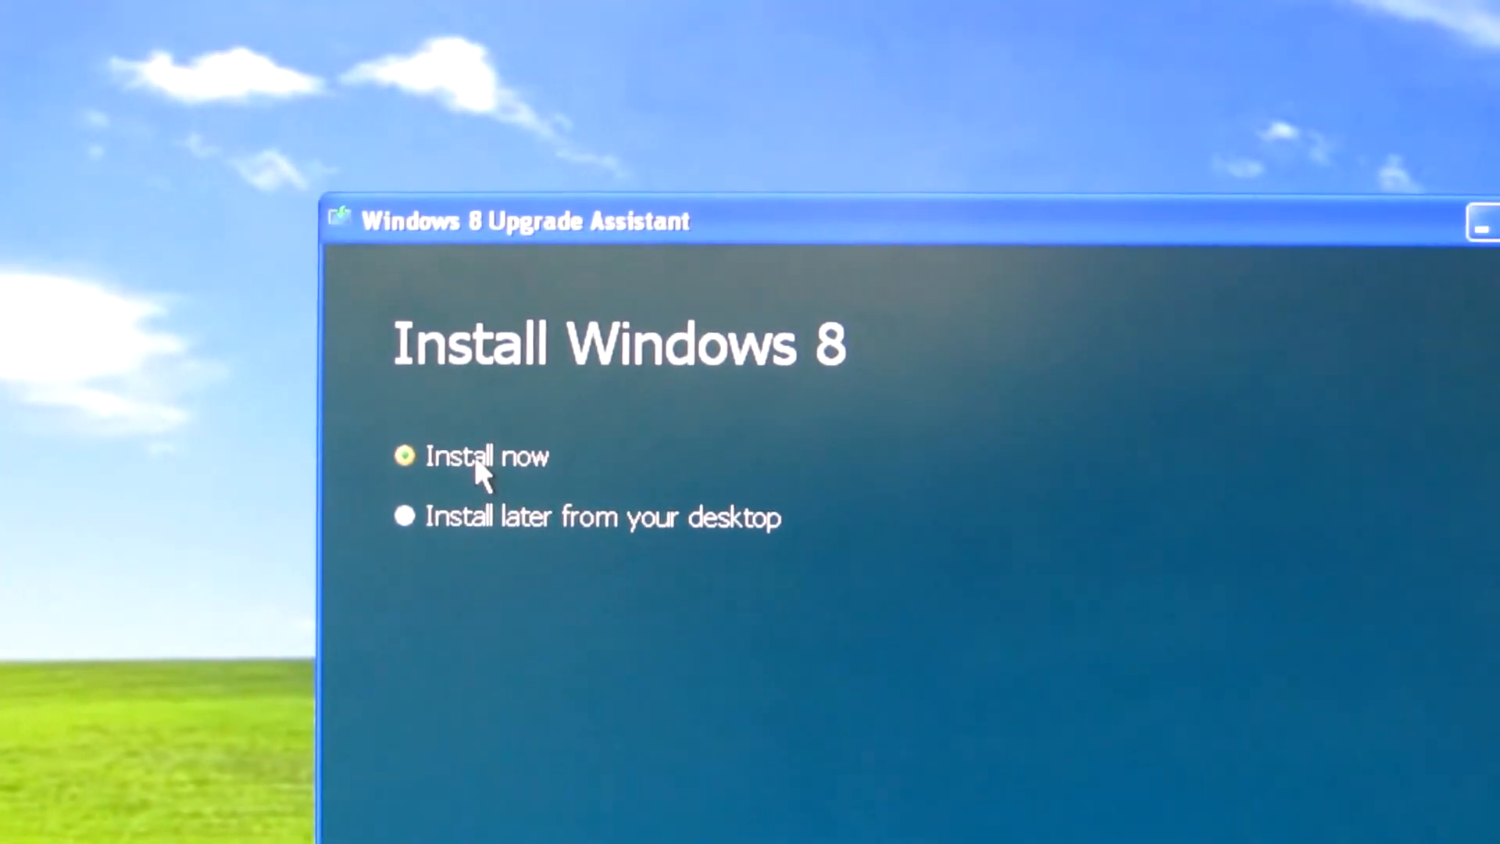
pyautogui.click(486, 457)
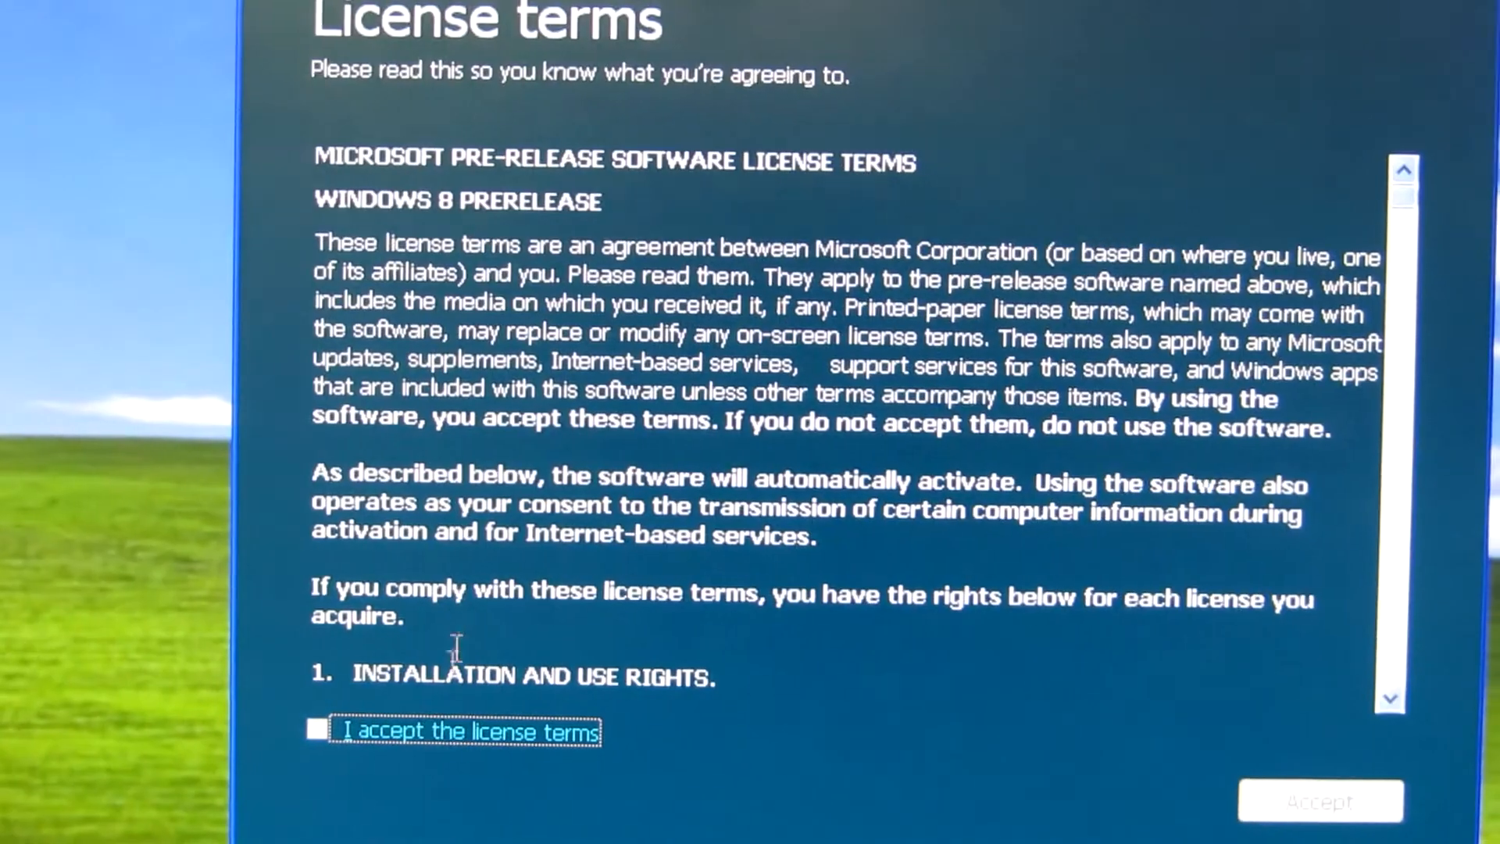
# Step: Tick 'I accept the license terms' and confirm with Accept
pyautogui.click(316, 729)
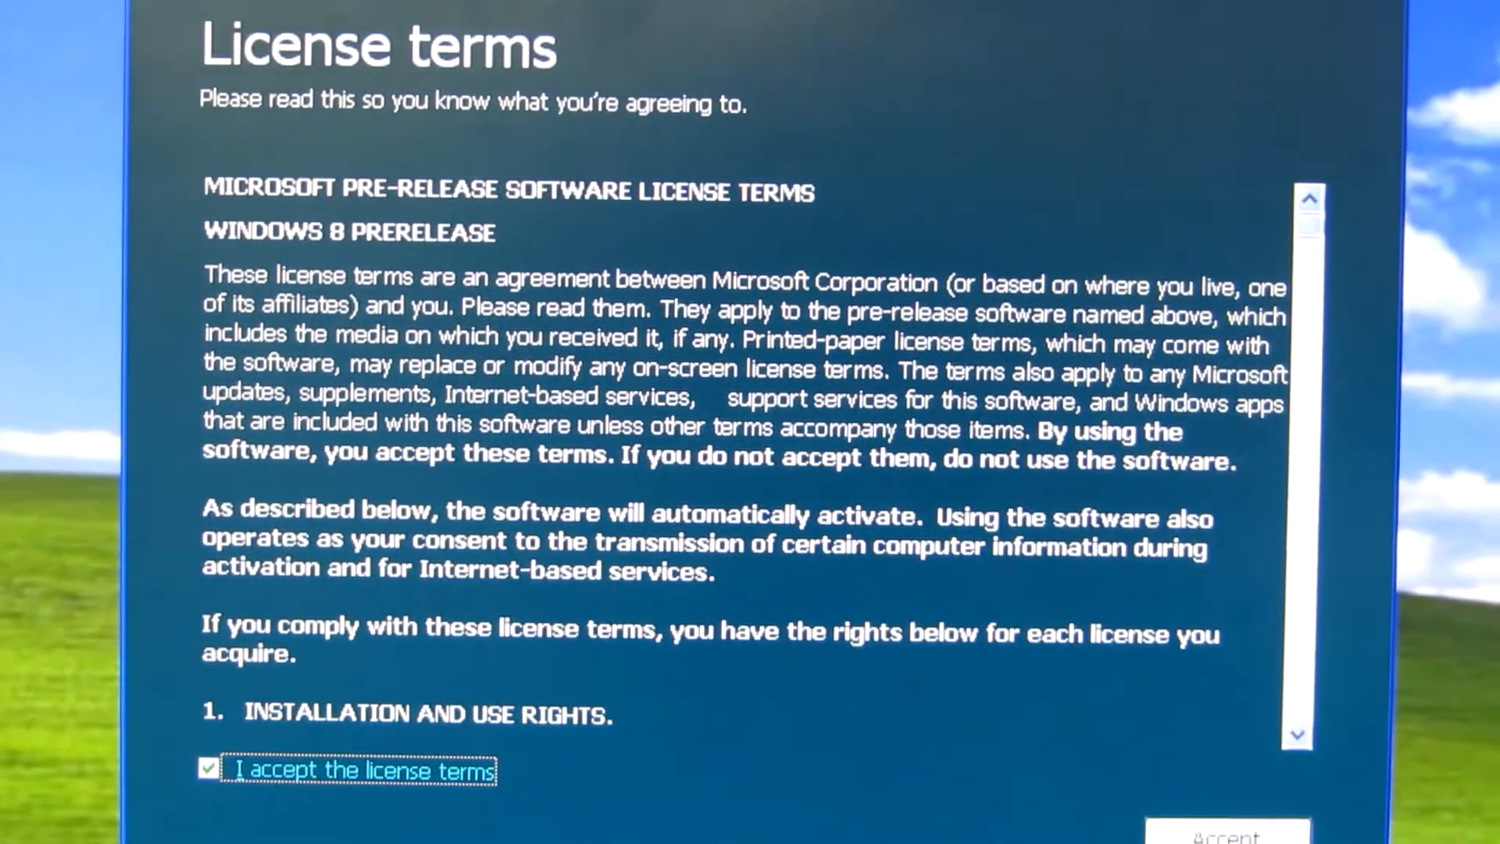
pyautogui.click(1227, 835)
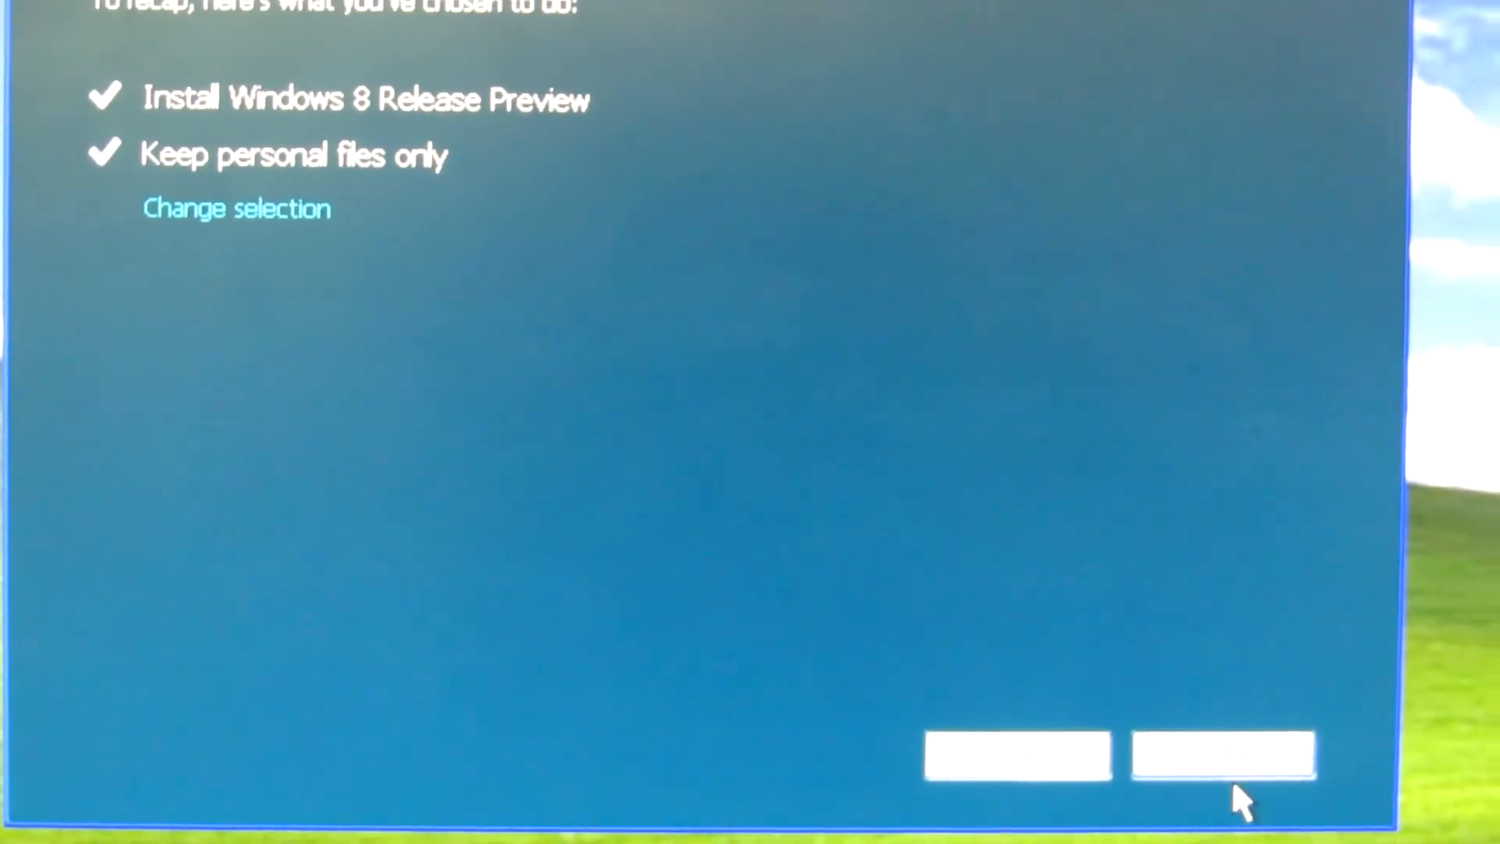
# Step: Begin installing Windows 8 Release Preview from the recap screen, keeping personal files only
pyautogui.click(1223, 754)
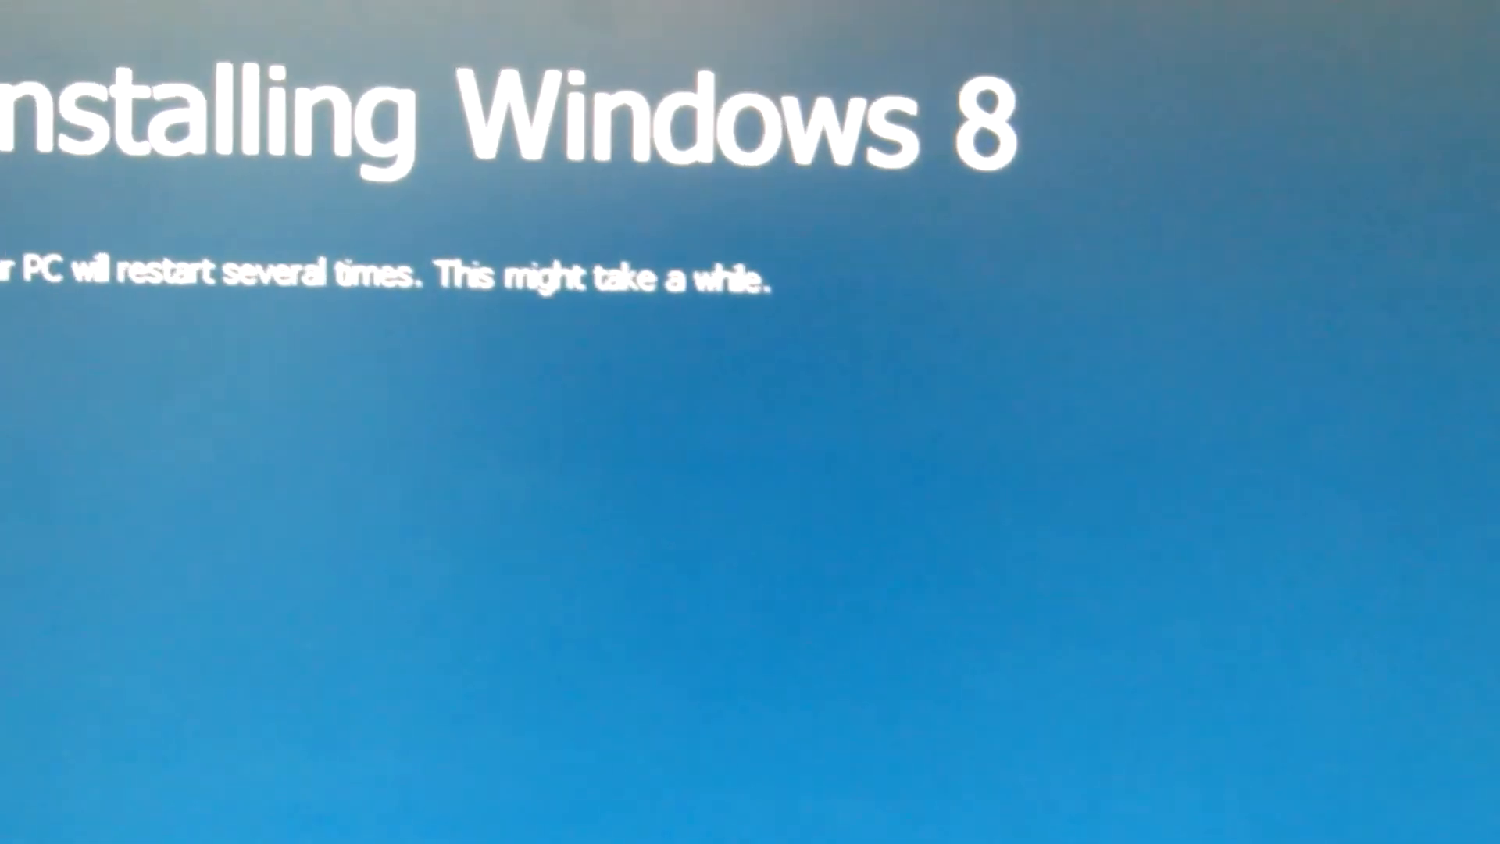